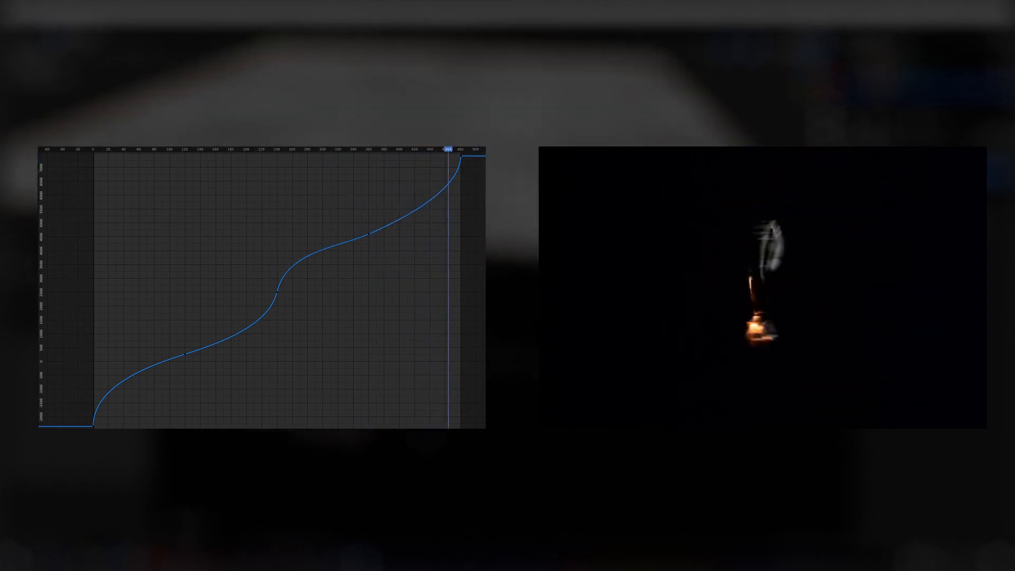
Scrub through the sample animation to preview early and later frames.
{"action": "left_click_drag", "start_coordinate": [448, 149], "coordinate": [115, 149]}
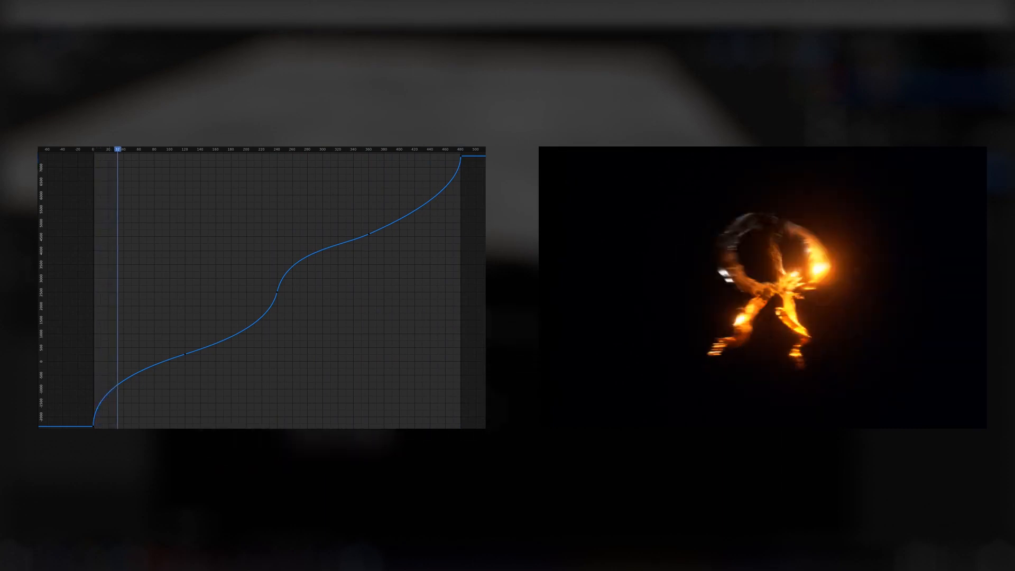
{"action": "left_click_drag", "start_coordinate": [116, 149], "coordinate": [153, 149]}
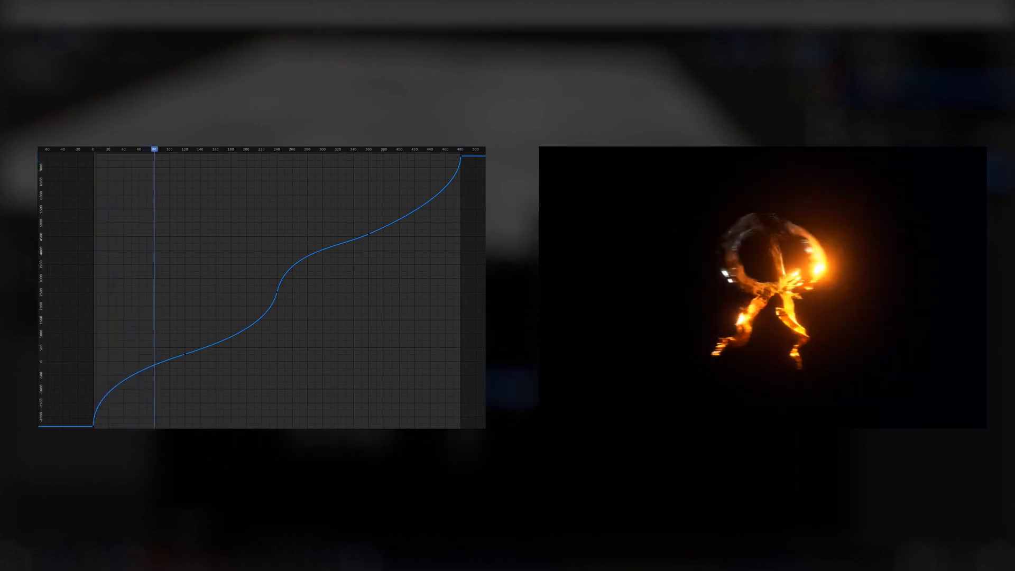
{"action": "left_click_drag", "start_coordinate": [154, 149], "coordinate": [265, 149]}
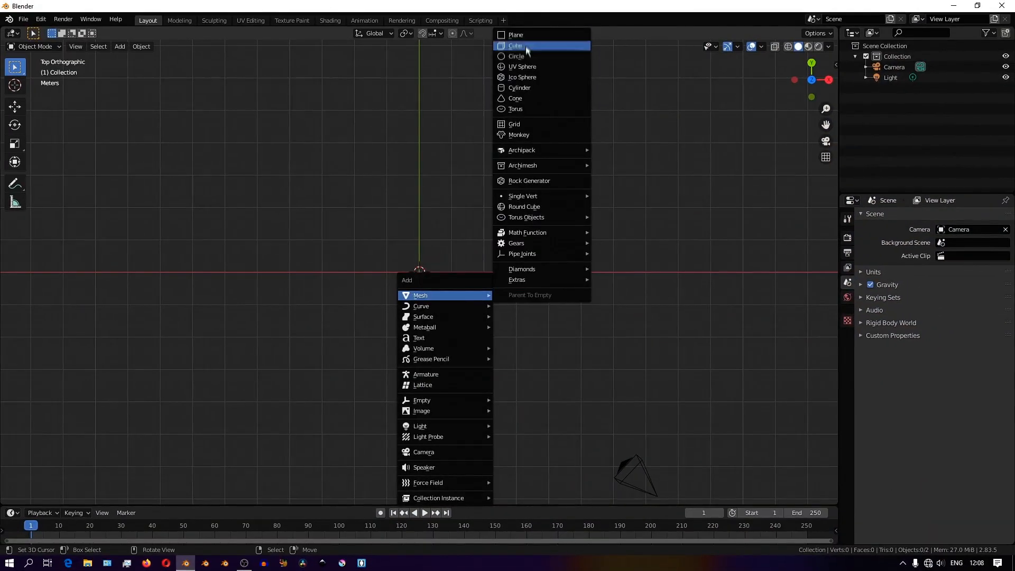
Add a plane and give its emission material a noise texture with adjusted roughness.
{"action": "left_click", "coordinate": [516, 34]}
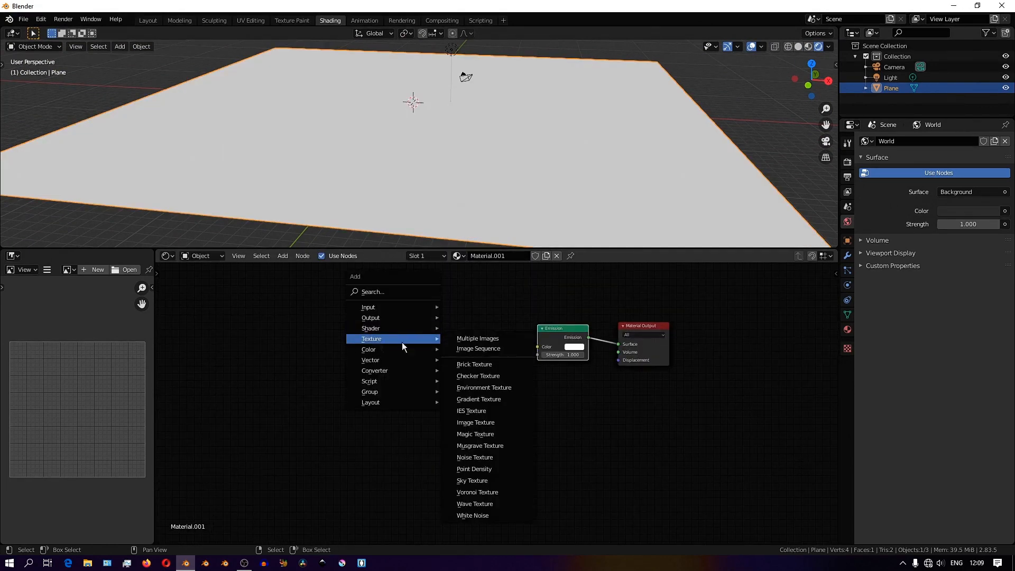
{"action": "left_click", "coordinate": [475, 457]}
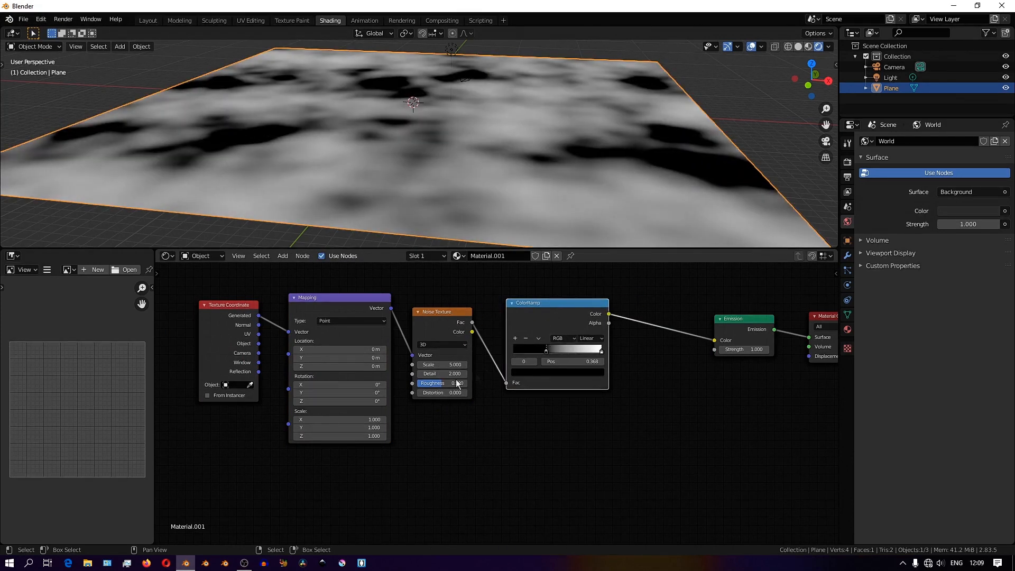
{"action": "left_click_drag", "start_coordinate": [441, 373], "coordinate": [459, 373]}
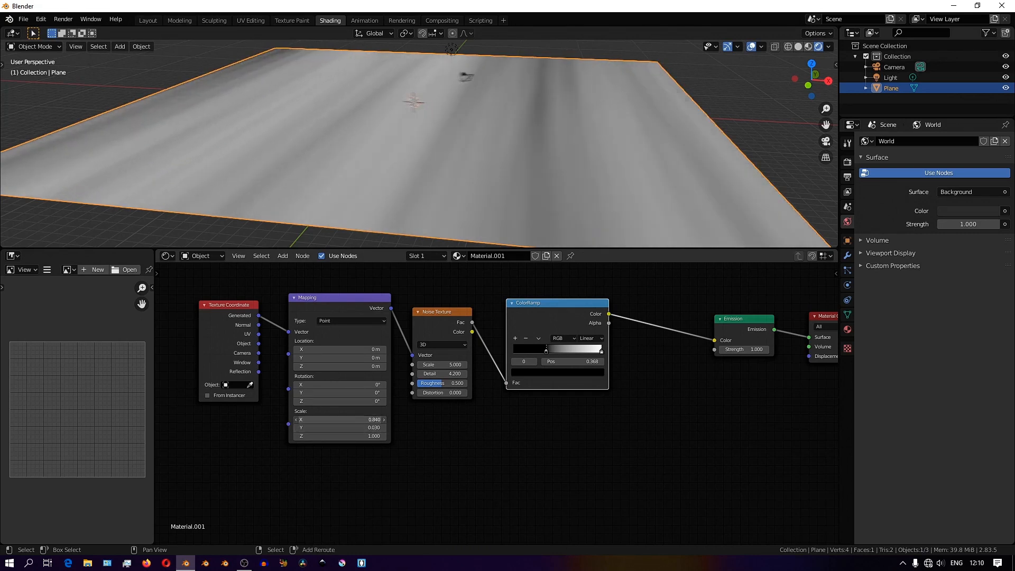
Stretch the noise into thin stripes via Mapping scale and enlarge the plane in Edit Mode.
{"action": "left_click_drag", "start_coordinate": [340, 419], "coordinate": [372, 420]}
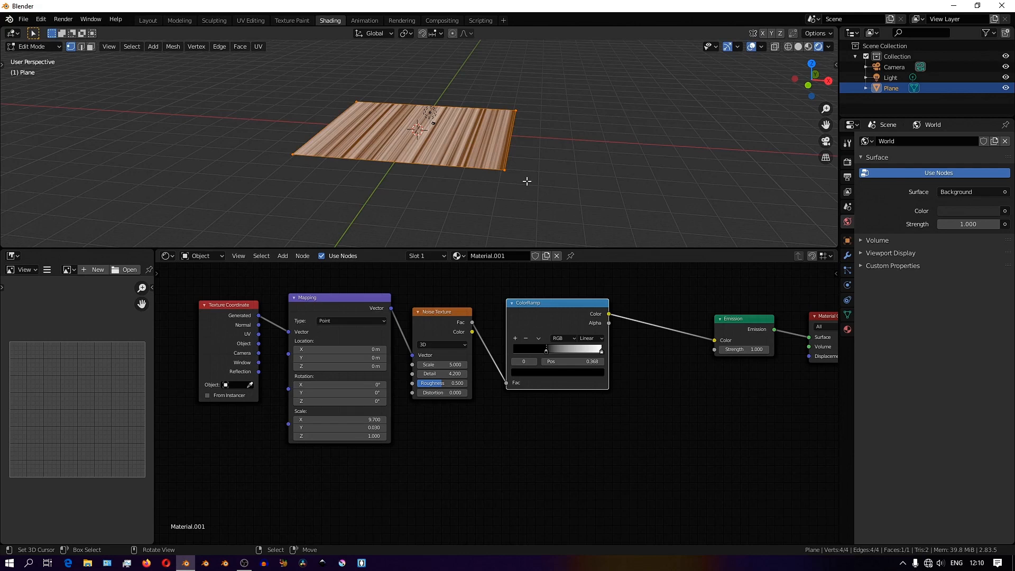
{"action": "key", "text": "s"}
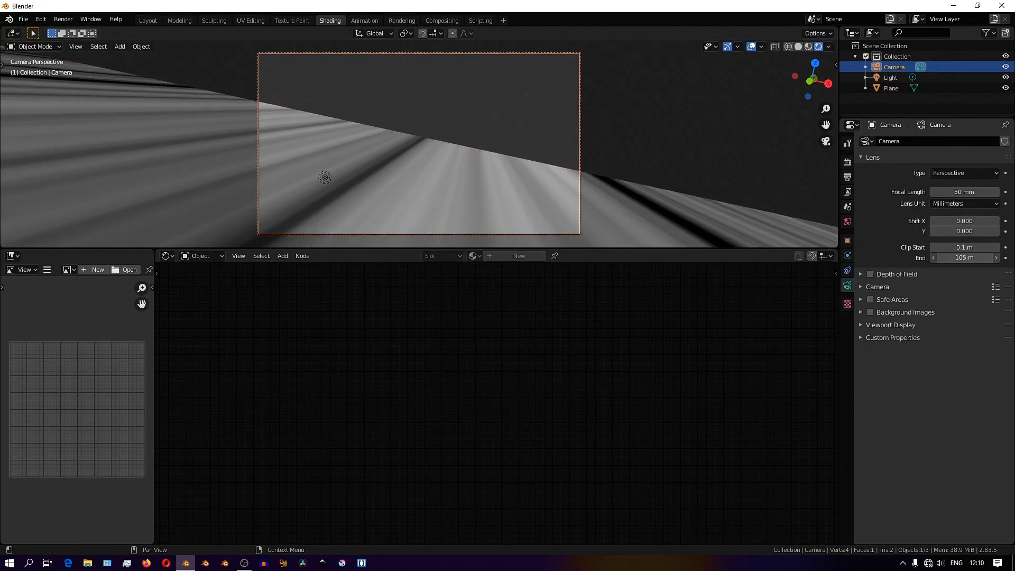
Set the camera Clip End to 10000 and return to the streaked plane.
{"action": "type", "text": "10000"}
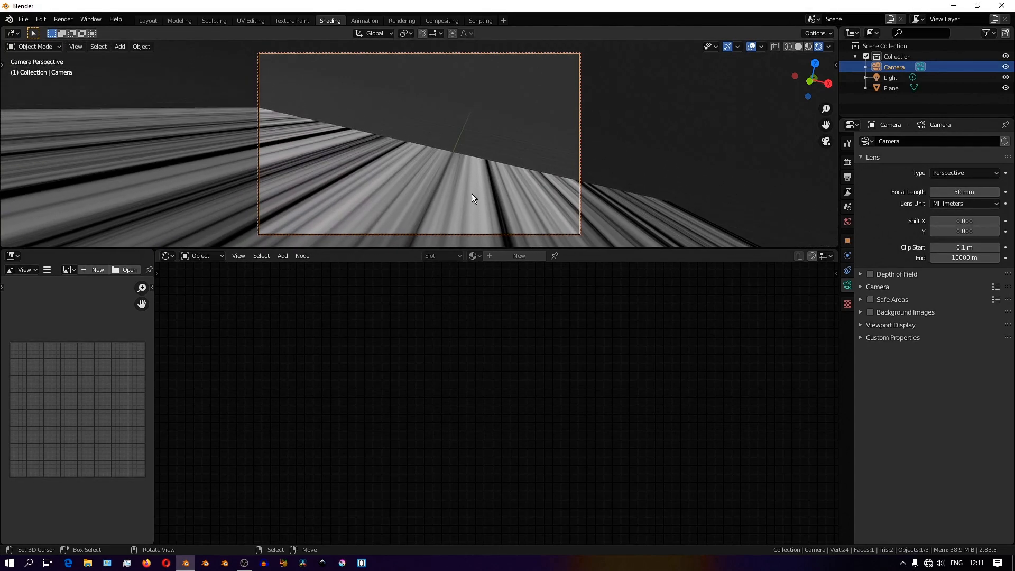
{"action": "left_click", "coordinate": [890, 88]}
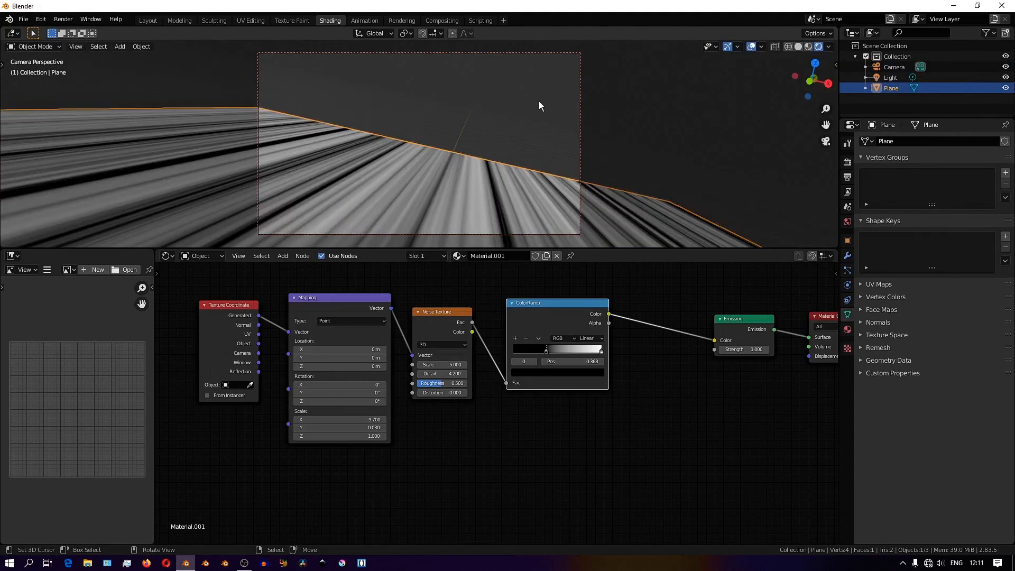
{"action": "key", "text": "Tab"}
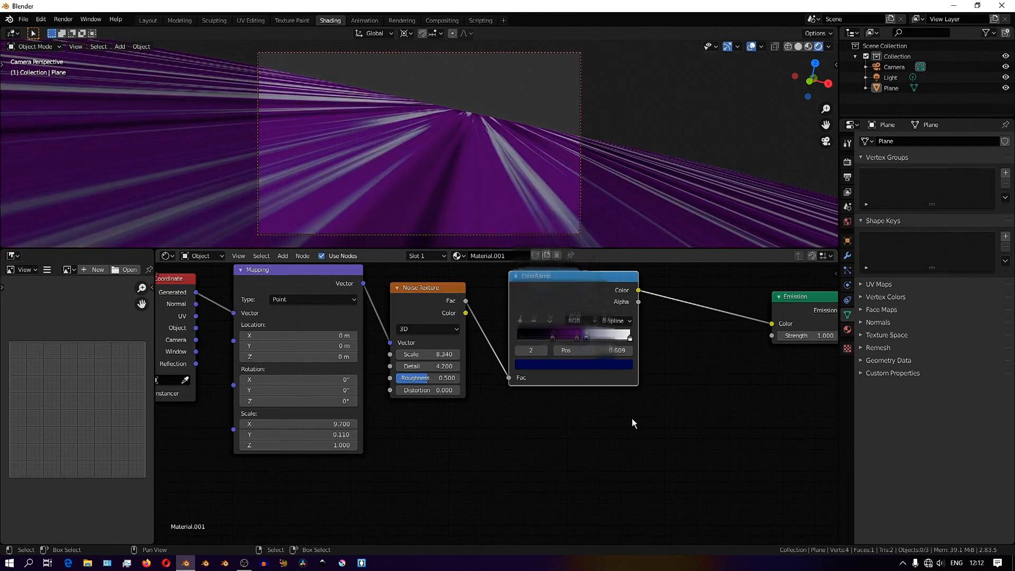
Reposition the purple colour stops along the ramp for a softer blend.
{"action": "left_click_drag", "start_coordinate": [604, 336], "coordinate": [566, 336]}
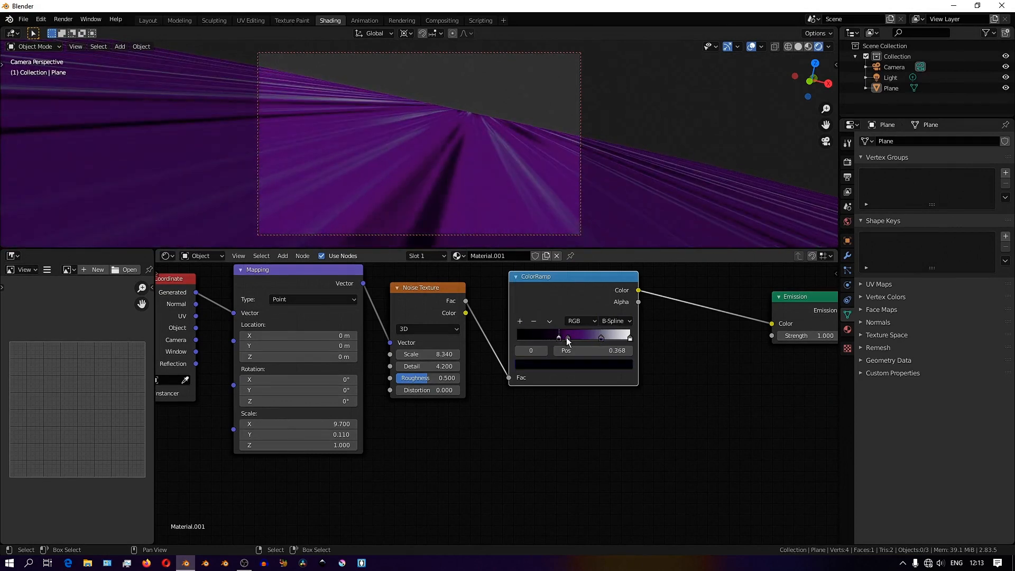
{"action": "left_click_drag", "start_coordinate": [558, 336], "coordinate": [591, 336]}
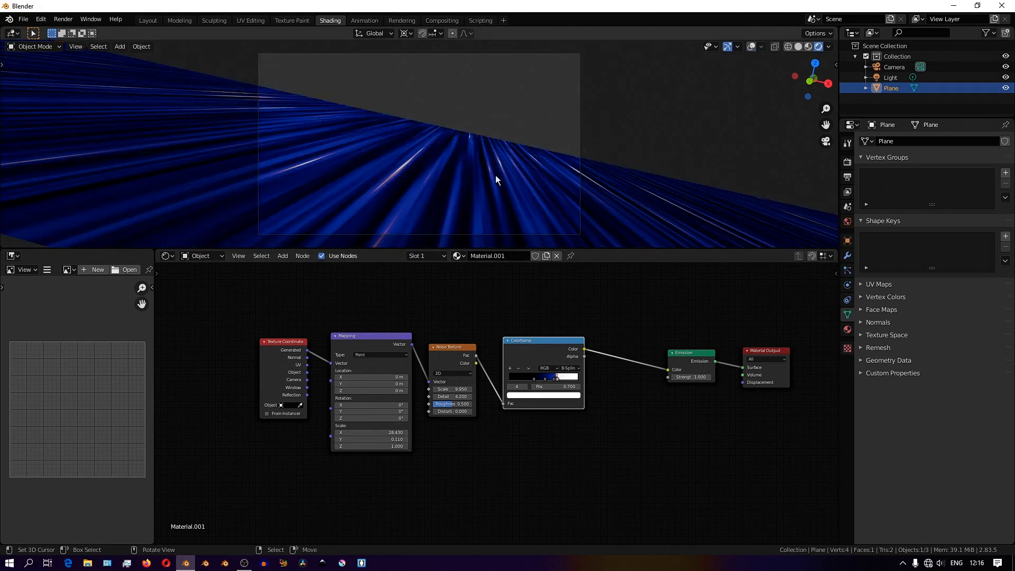
Duplicate the streaked plane opposite the first, offset its noise mapping, and switch scenes.
{"action": "key", "text": "shift+d"}
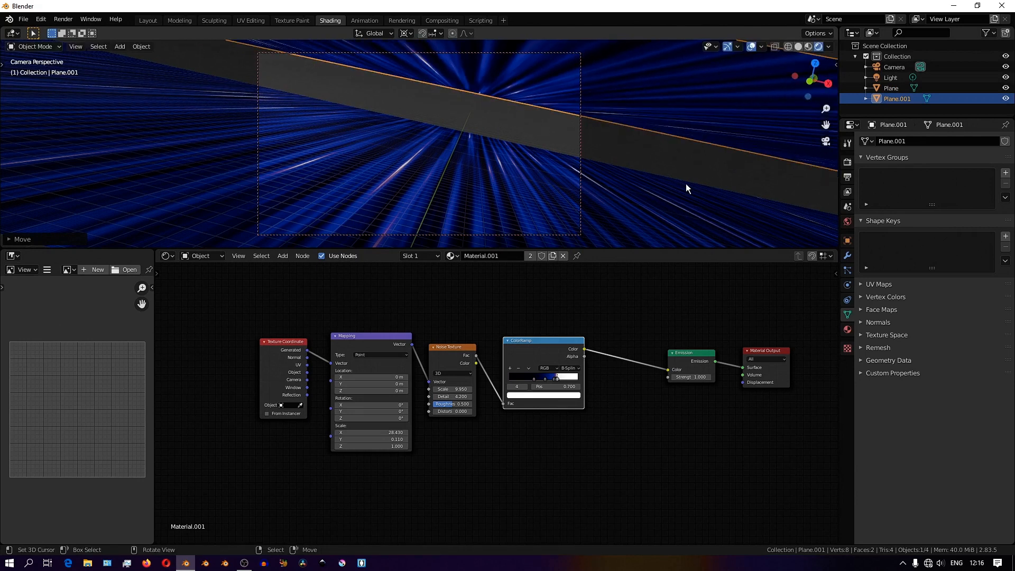
{"action": "key", "text": "r"}
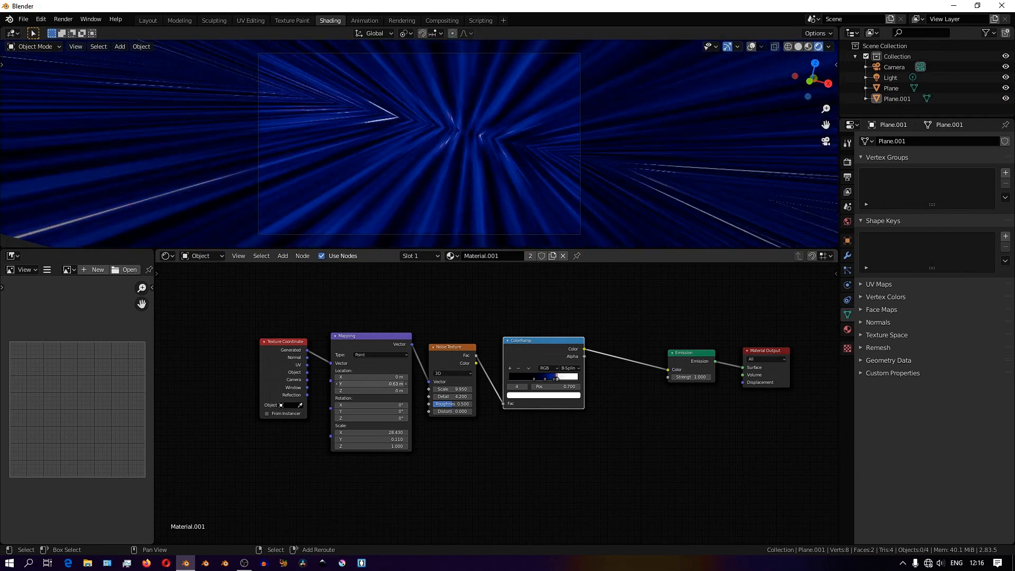
{"action": "left_click_drag", "start_coordinate": [371, 383], "coordinate": [342, 383]}
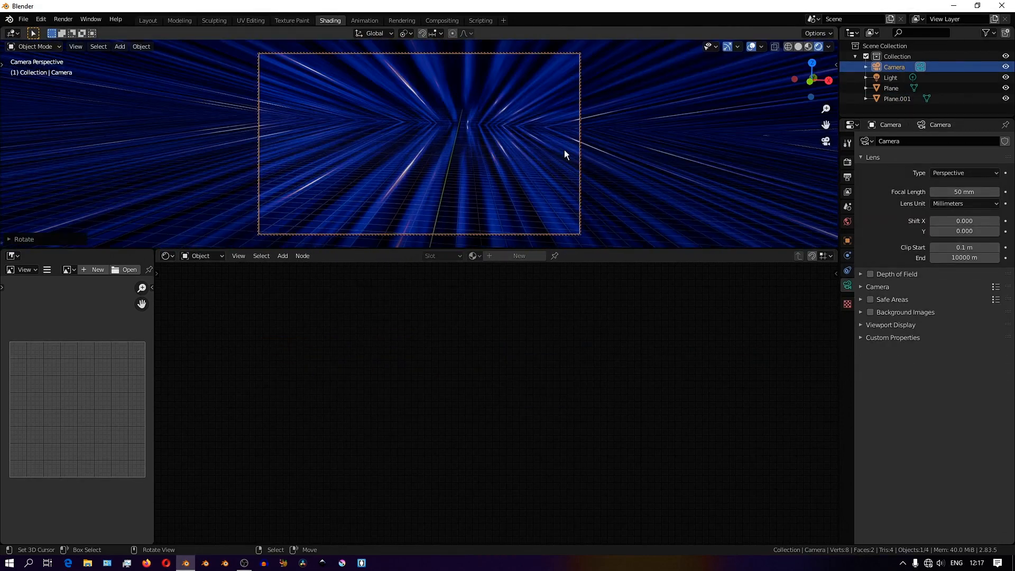
{"action": "left_click", "coordinate": [364, 20]}
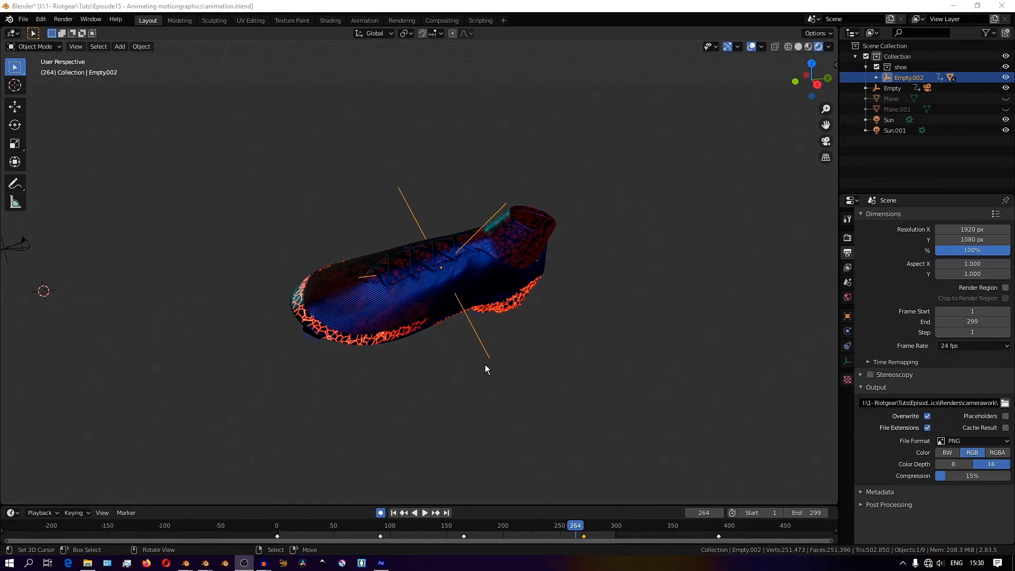
{"action": "mouse_move", "coordinate": [516, 123]}
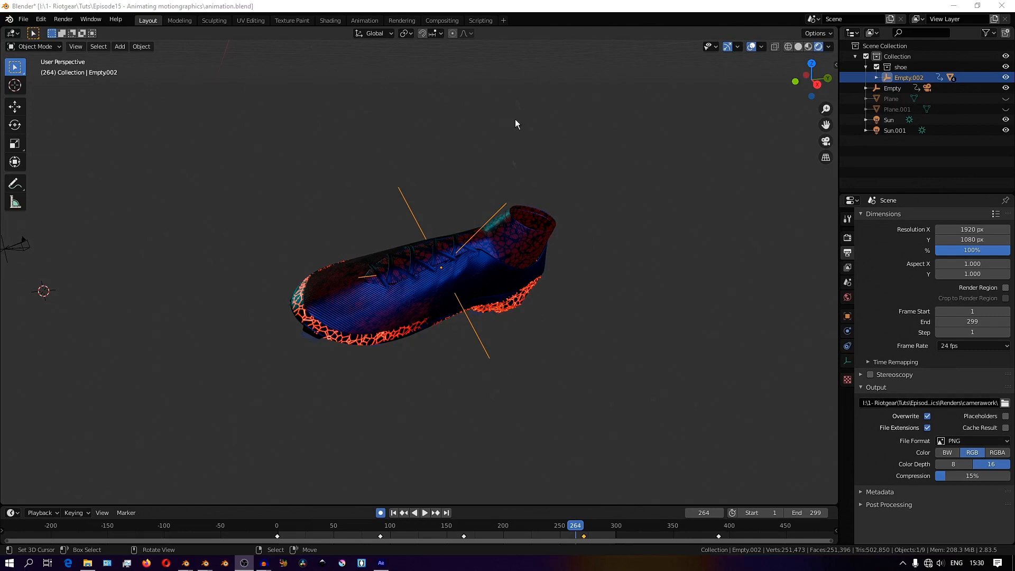
Trackball-rotate the shoe to a new auto-keyed orientation and confirm it.
{"action": "key", "text": "r"}
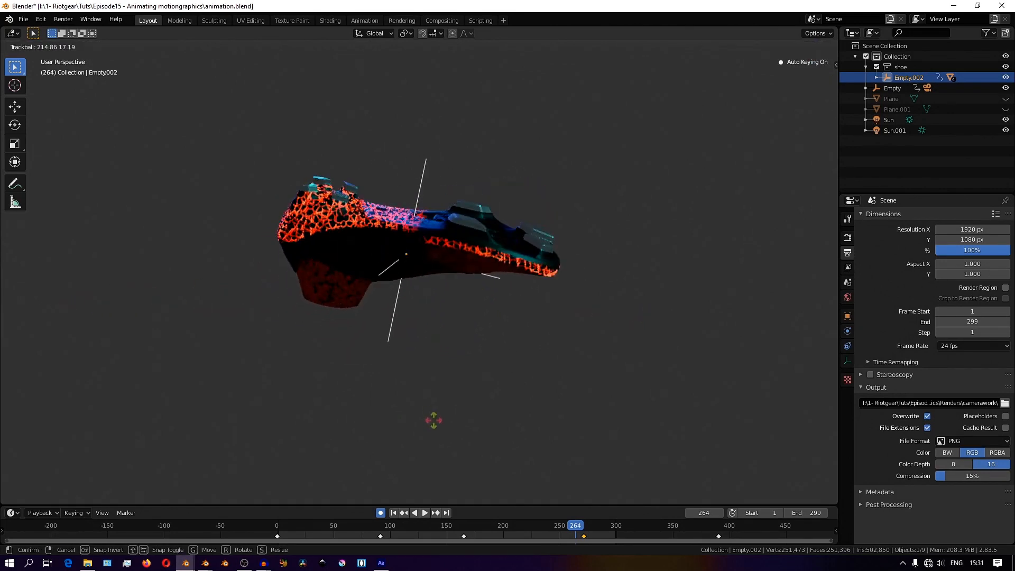
{"action": "left_click", "coordinate": [363, 20]}
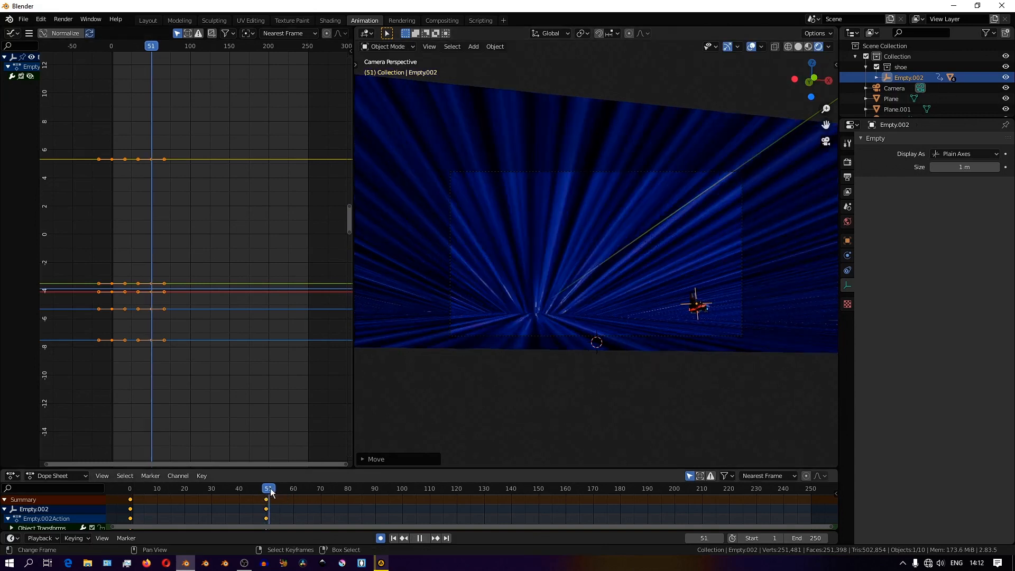
At frame 100, move Empty.002 to the left of the camera view so it auto-keys.
{"action": "left_click", "coordinate": [402, 488]}
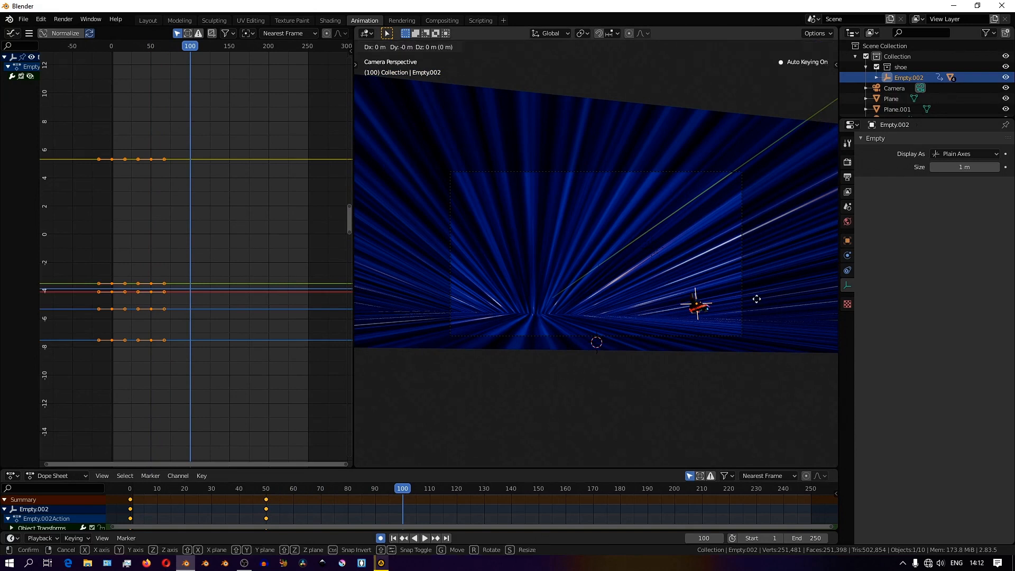
{"action": "left_click_drag", "start_coordinate": [696, 307], "coordinate": [553, 301]}
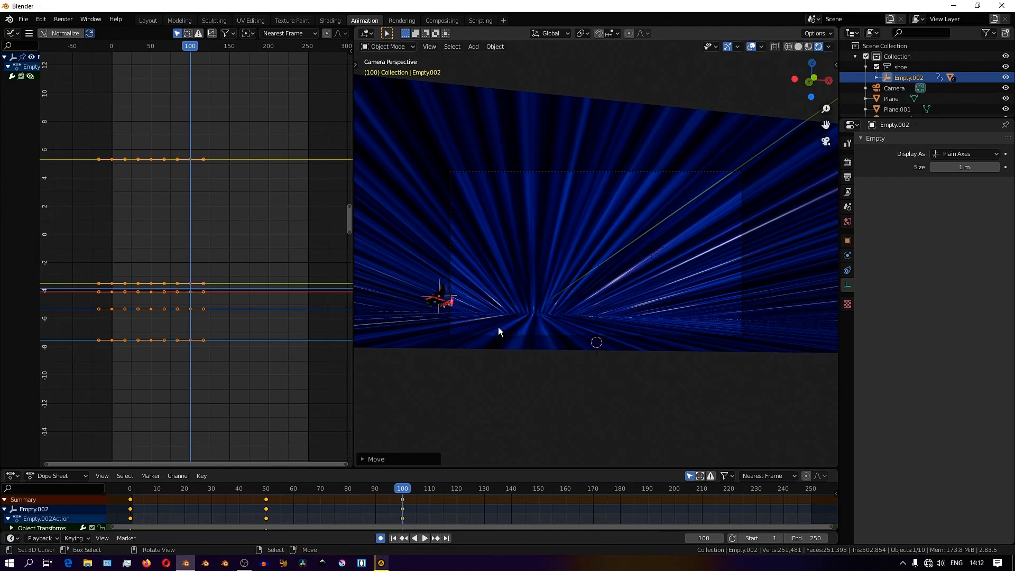
{"action": "mouse_move", "coordinate": [524, 294]}
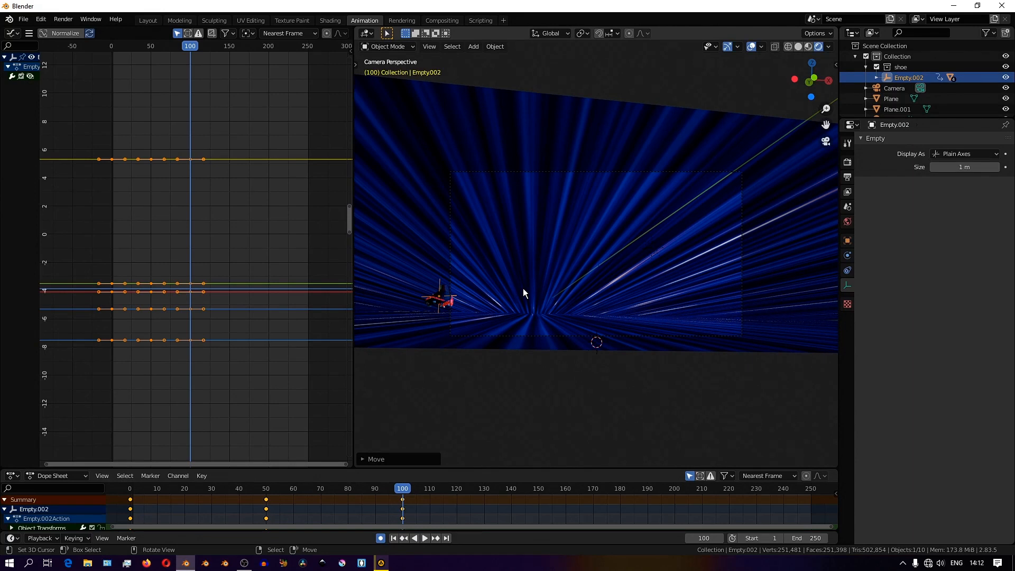
{"action": "mouse_move", "coordinate": [482, 306]}
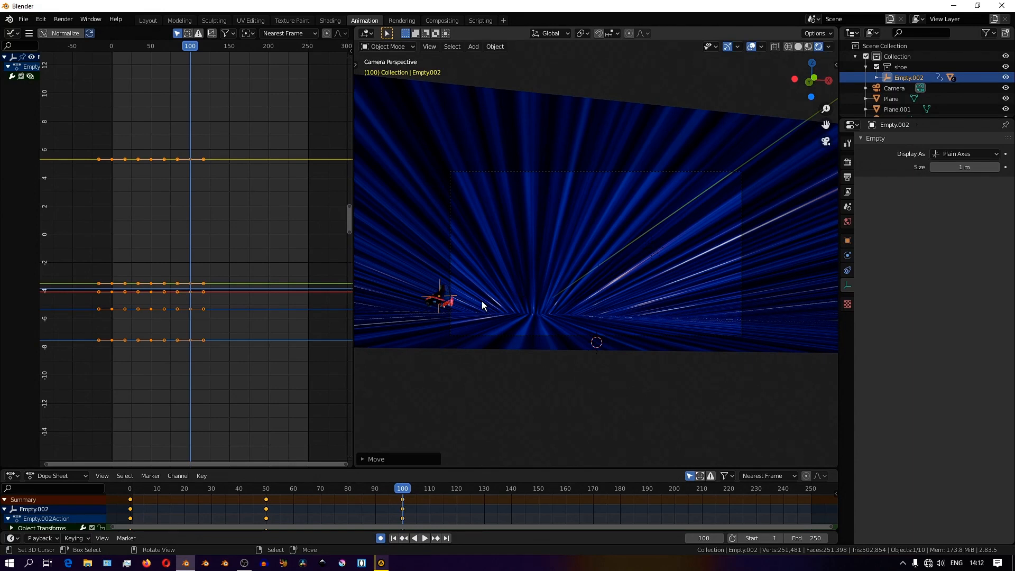
{"action": "key", "text": "g"}
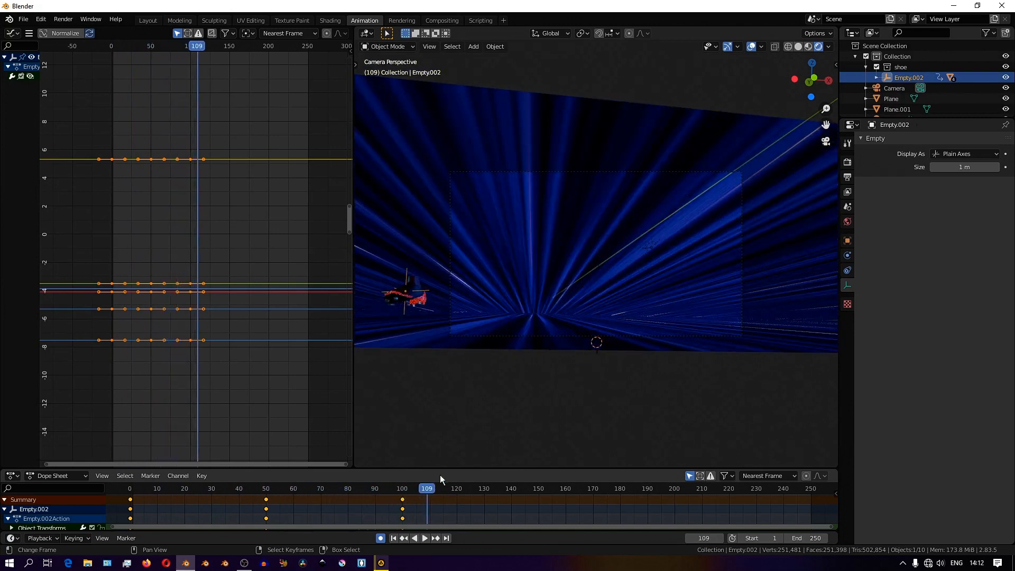
Add further position keys for the swaying shoe and view the curves while playing.
{"action": "left_click", "coordinate": [425, 538]}
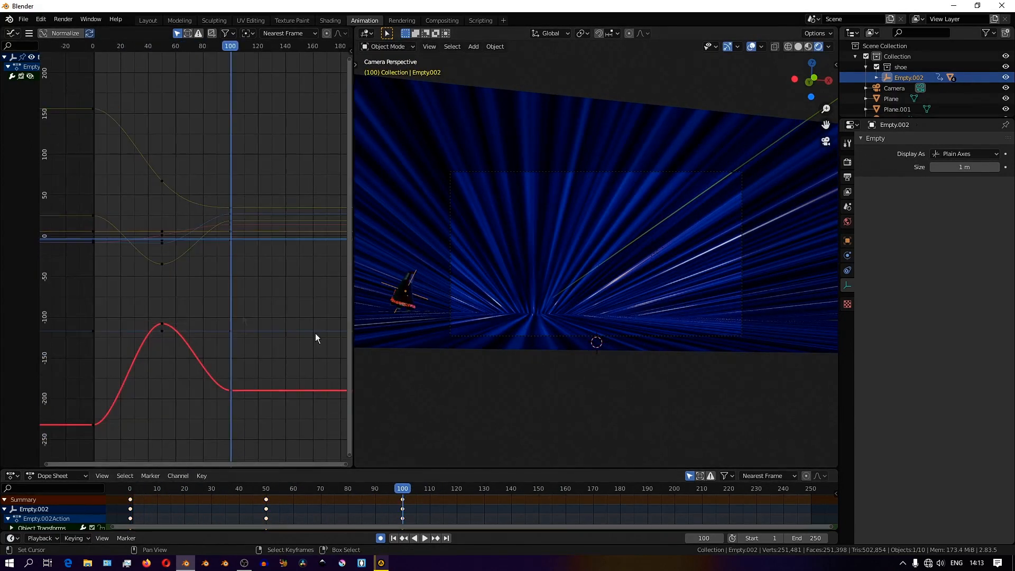
{"action": "left_click", "coordinate": [425, 538]}
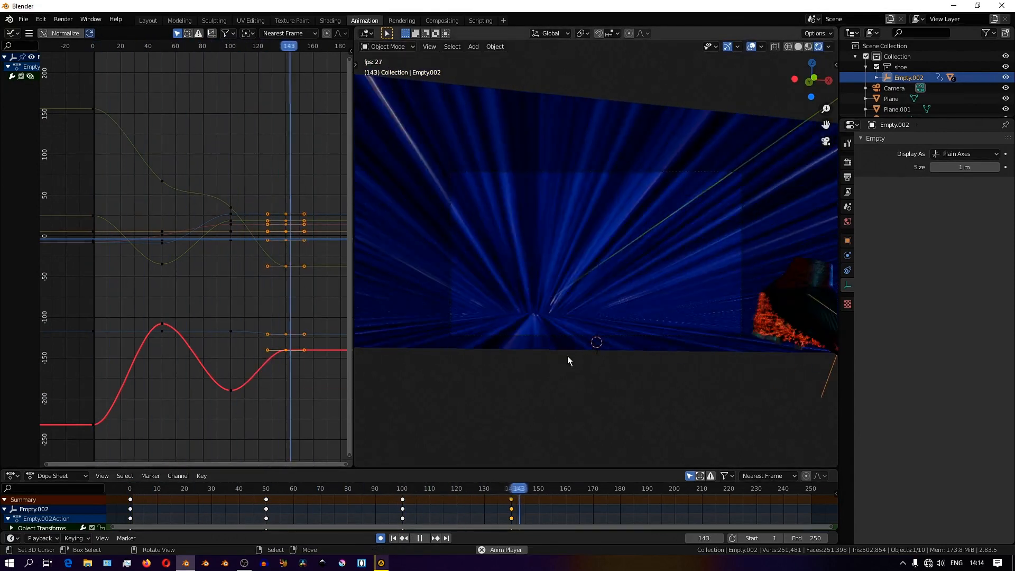
{"action": "left_click", "coordinate": [147, 20]}
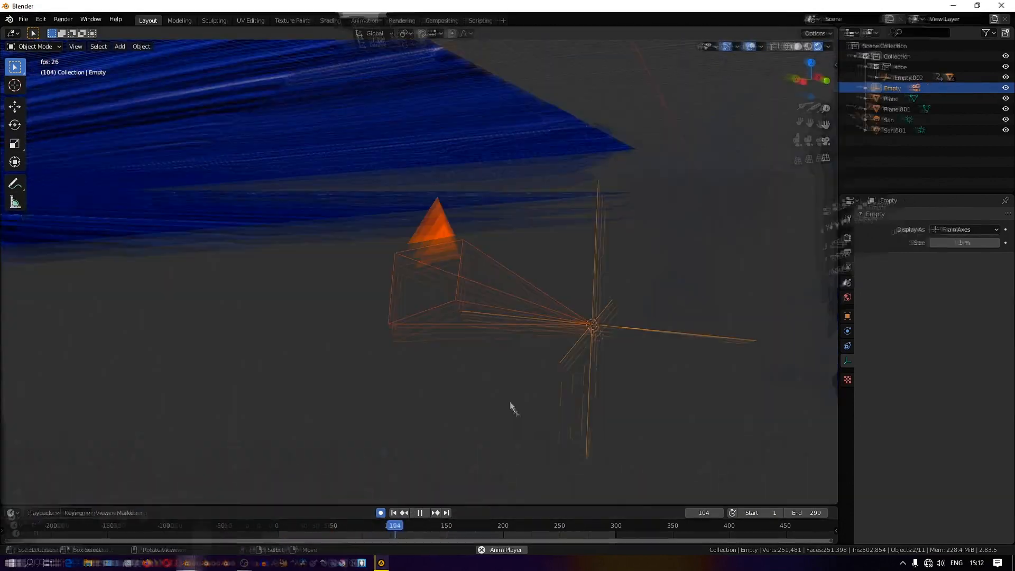
Play the animation from outside the camera to check the camera empty's travel.
{"action": "left_click", "coordinate": [364, 20]}
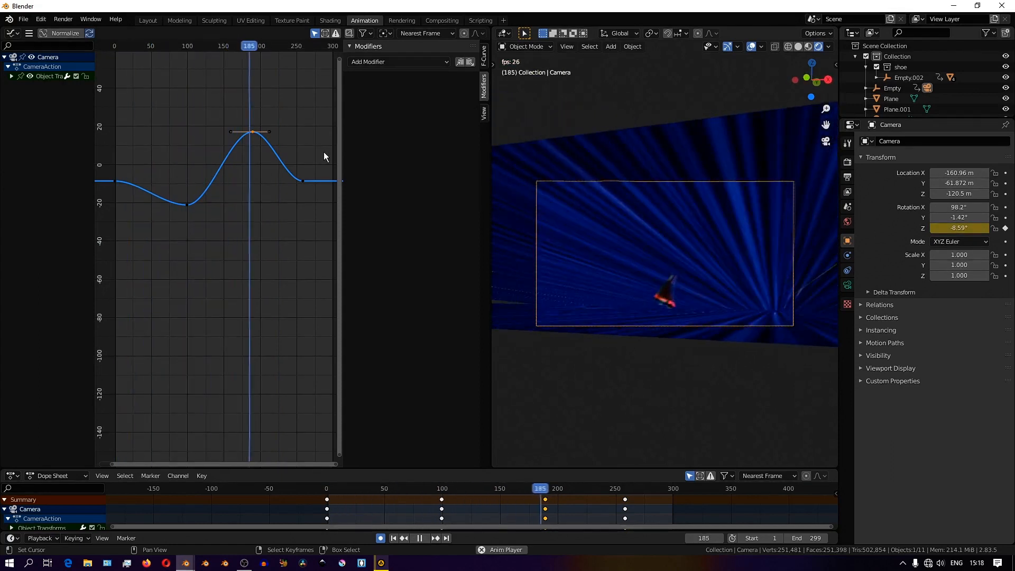
Return to Layout to play the finished shot through the following camera.
{"action": "left_click", "coordinate": [148, 20]}
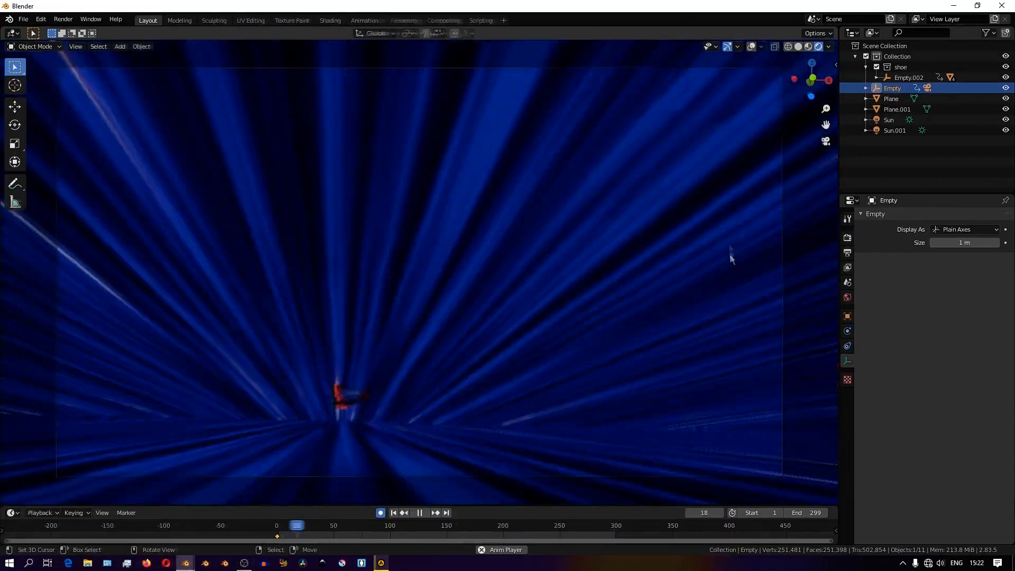